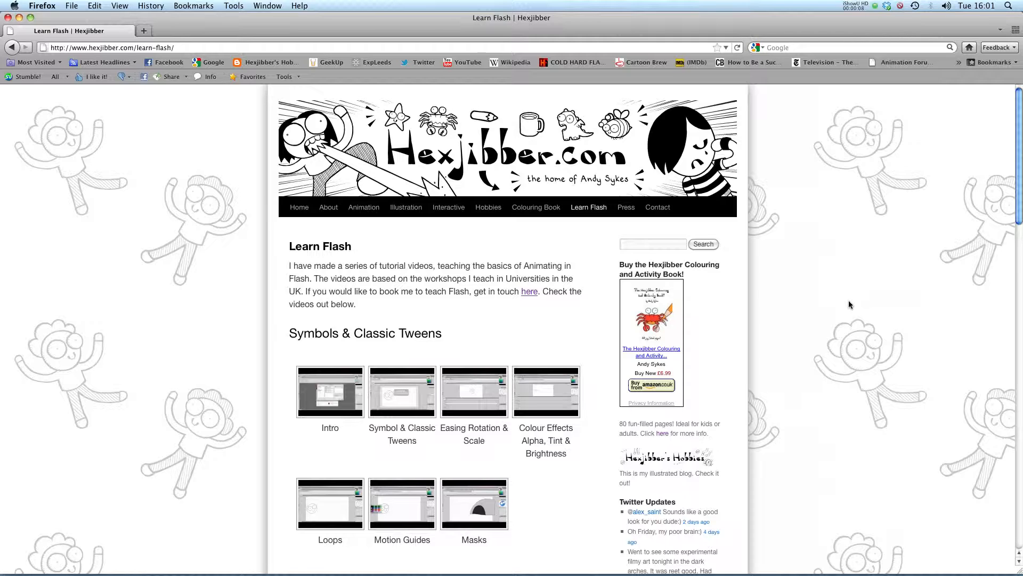
pyautogui.moveTo(384, 160)
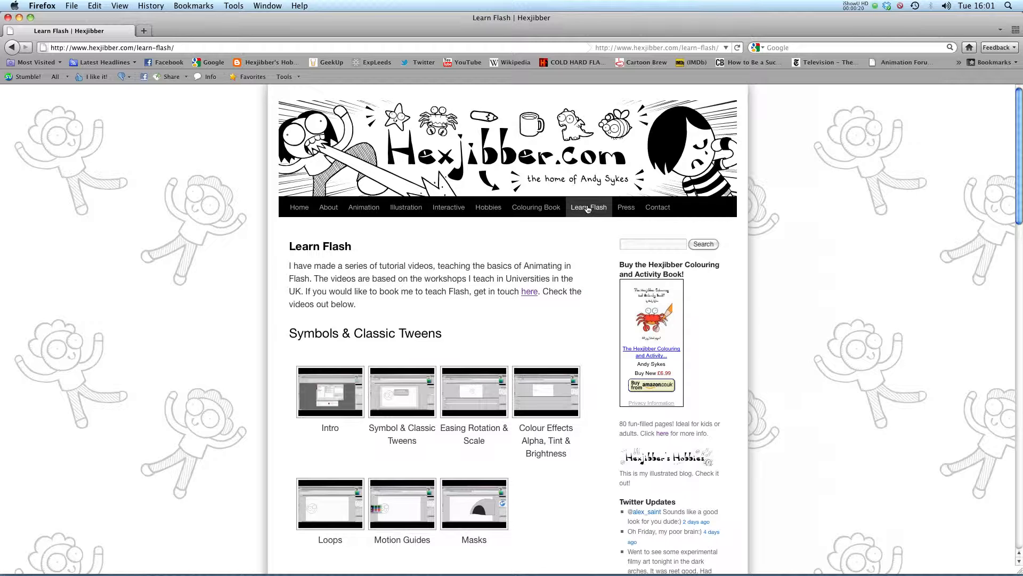
pyautogui.moveTo(590, 223)
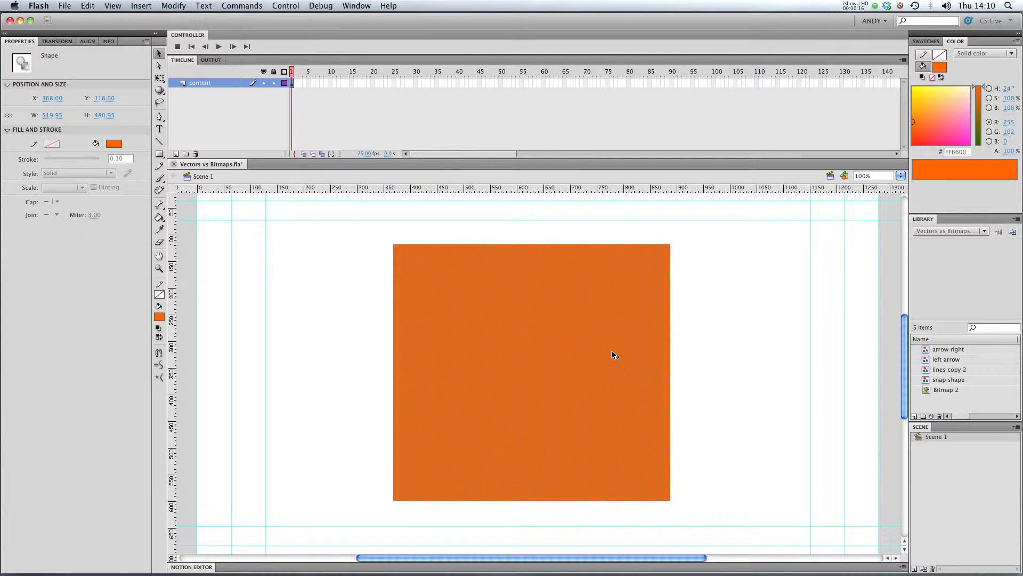
pyautogui.moveTo(693, 338)
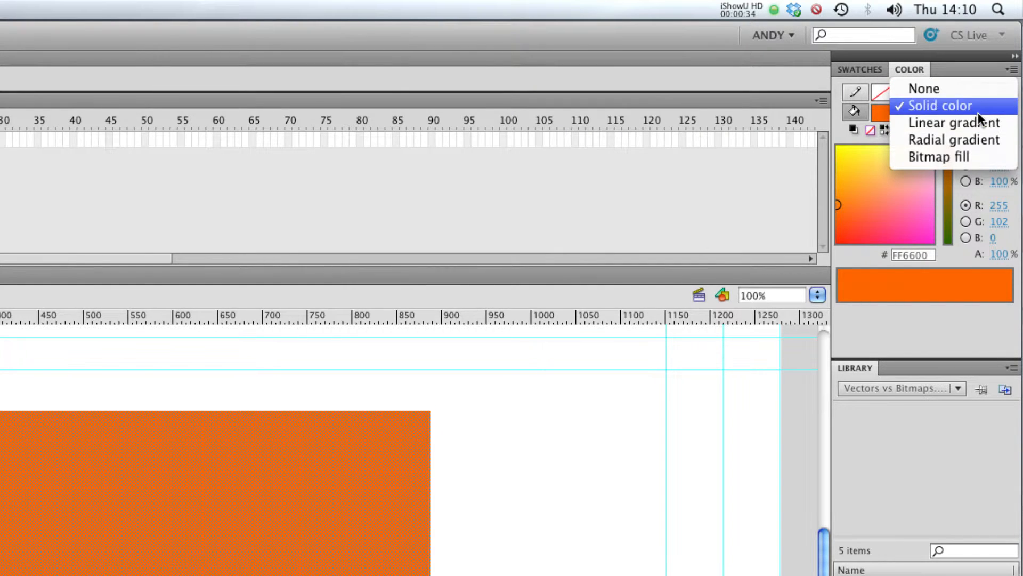
pyautogui.moveTo(959, 157)
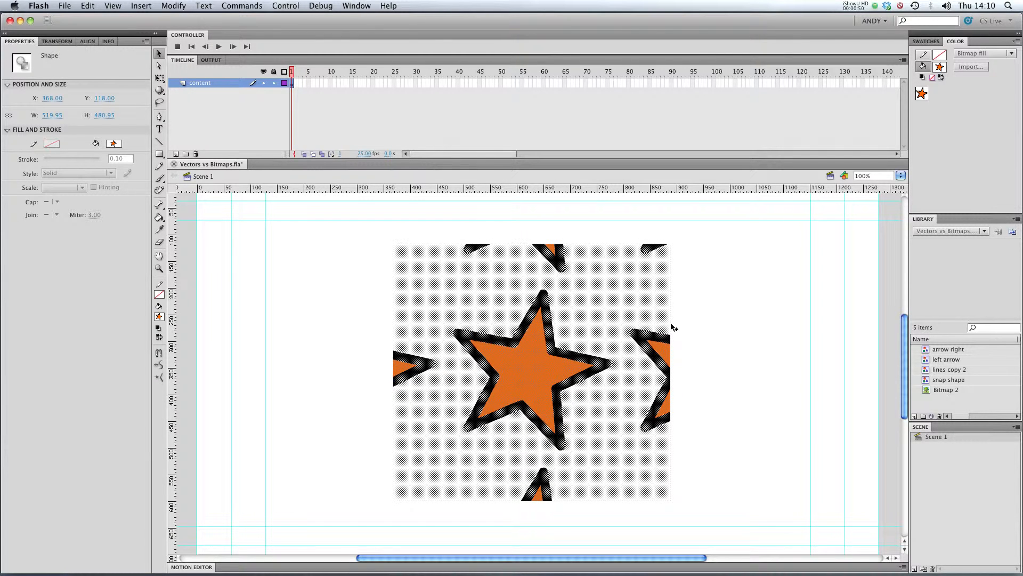
pyautogui.moveTo(657, 322)
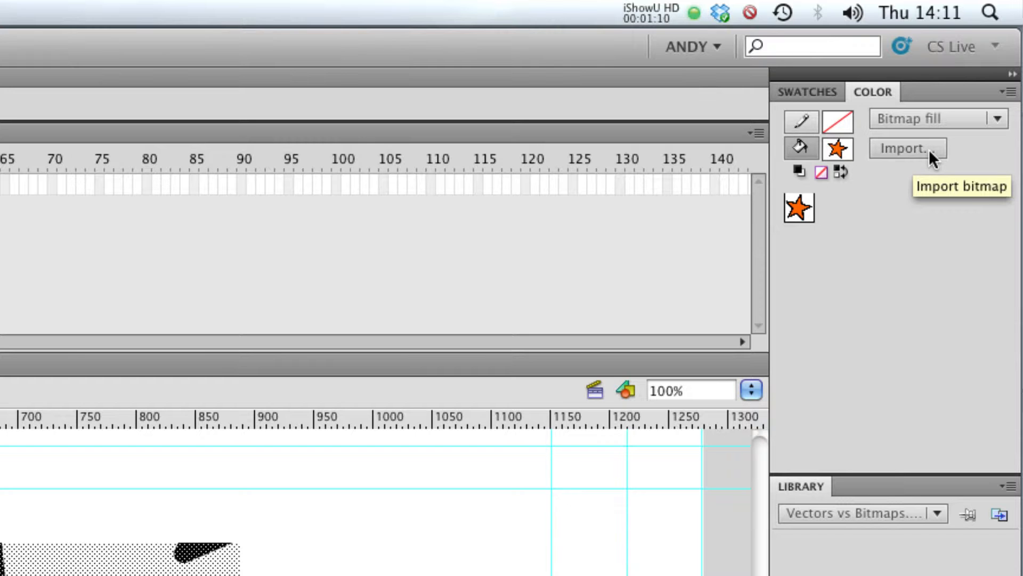
pyautogui.moveTo(932, 162)
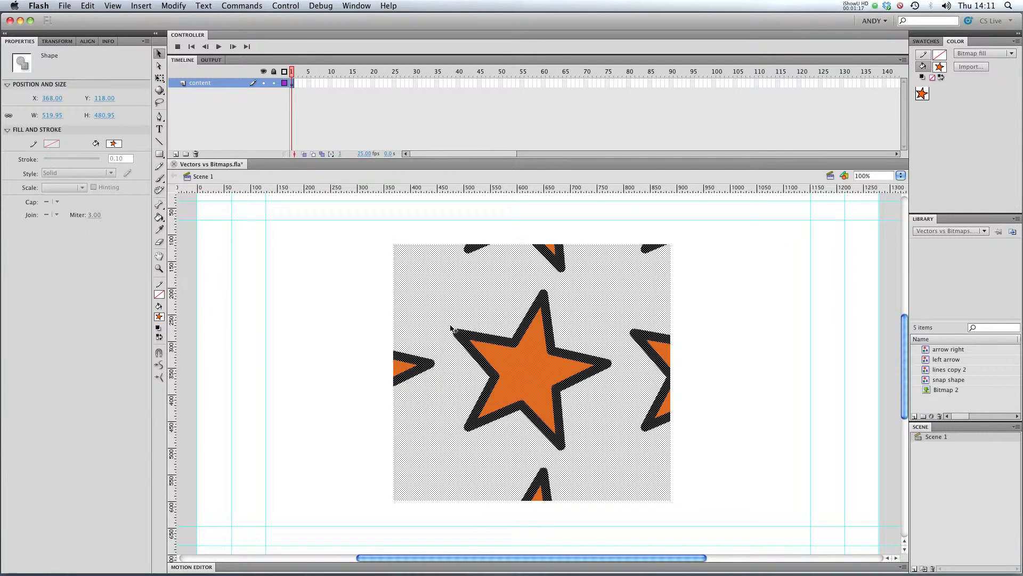
pyautogui.moveTo(559, 321)
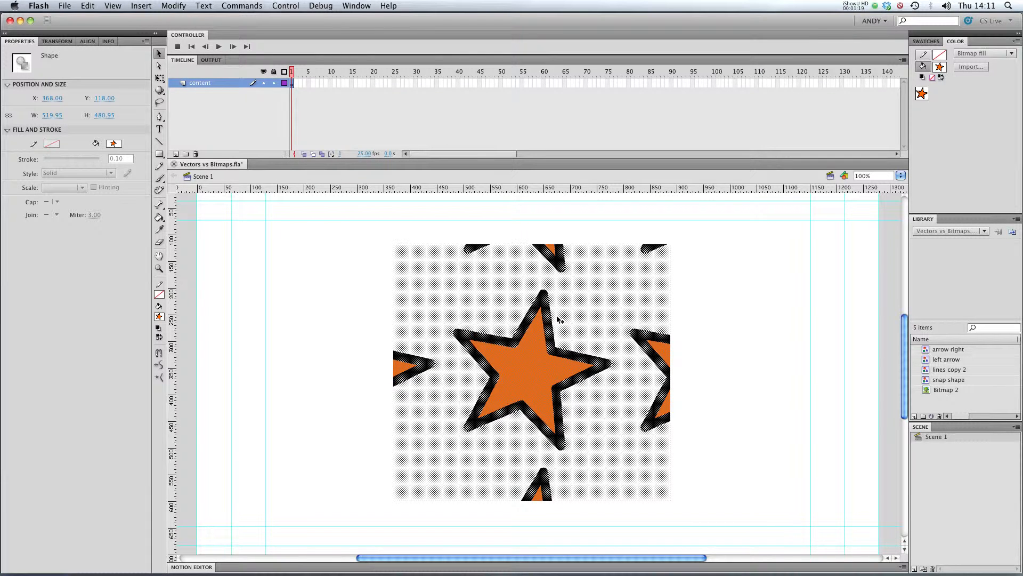
pyautogui.moveTo(370, 235)
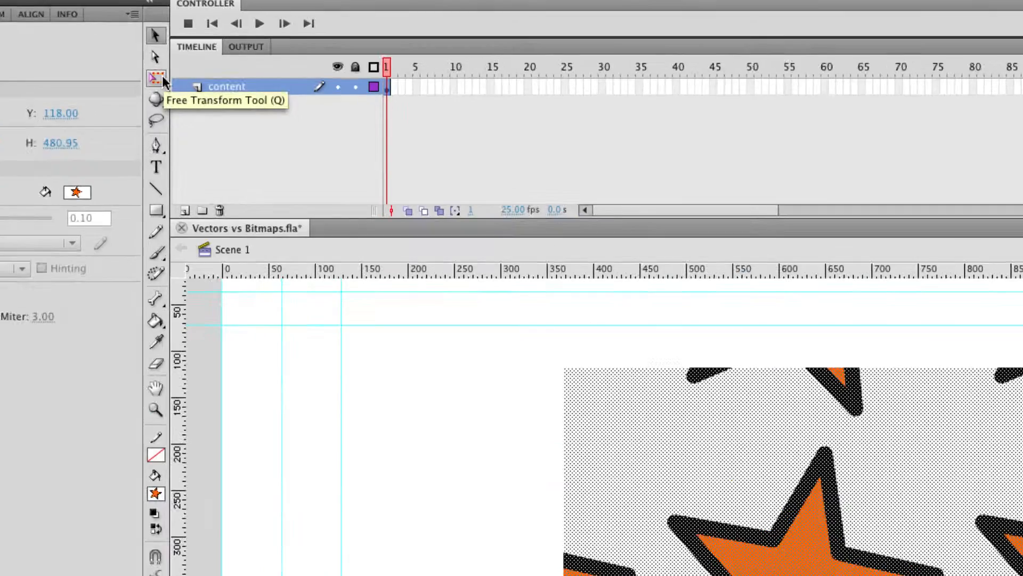
# Switch to the Gradient Transform tool to adjust the star bitmap fill's scale.
pyautogui.click(154, 77)
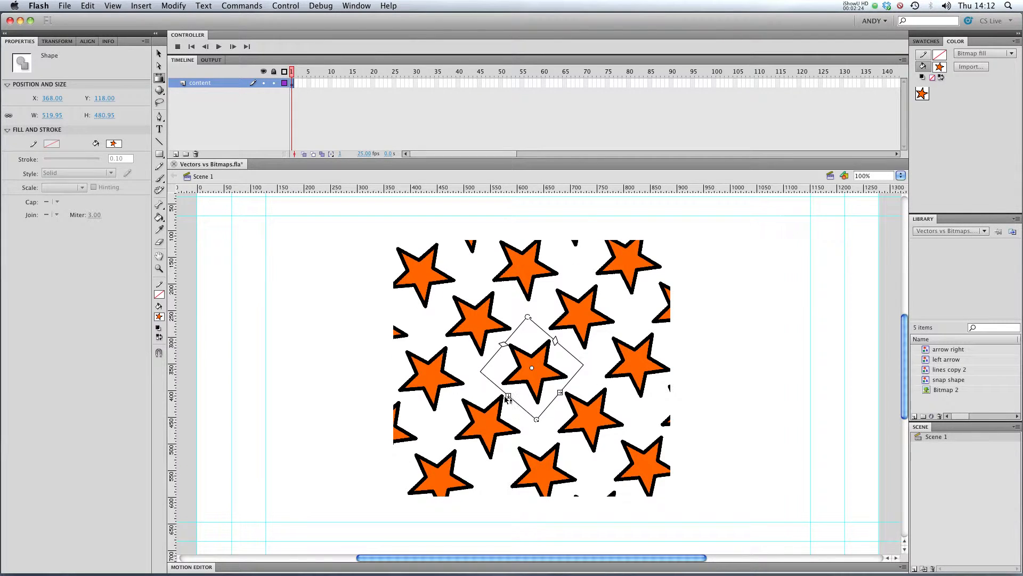
pyautogui.moveTo(564, 338)
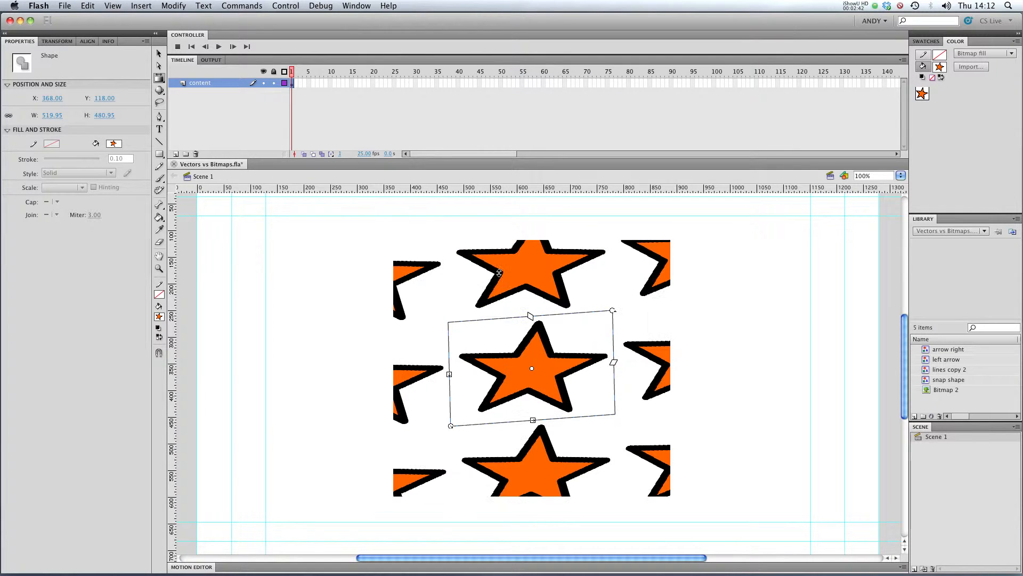
# Drag the fill's centre point until the central star sits up and to the right.
pyautogui.moveTo(531, 368); pyautogui.dragTo(545, 265)
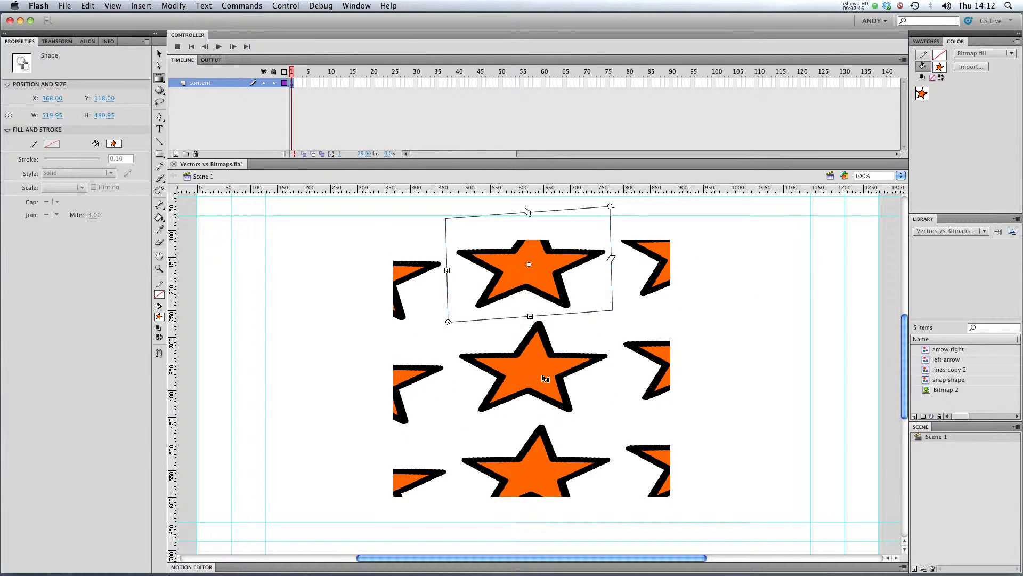
pyautogui.moveTo(528, 265); pyautogui.dragTo(369, 483)
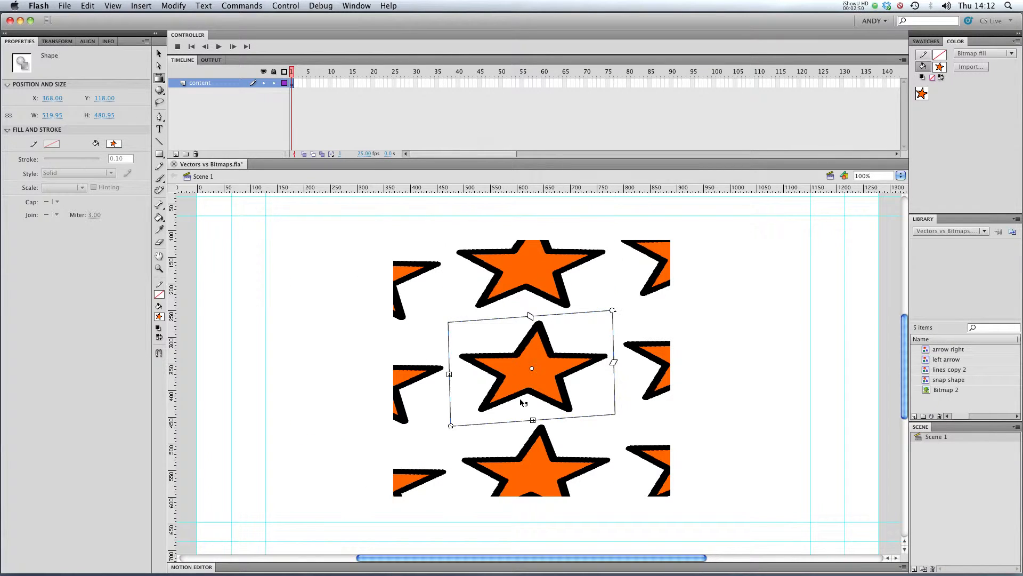
pyautogui.moveTo(531, 369); pyautogui.dragTo(529, 264)
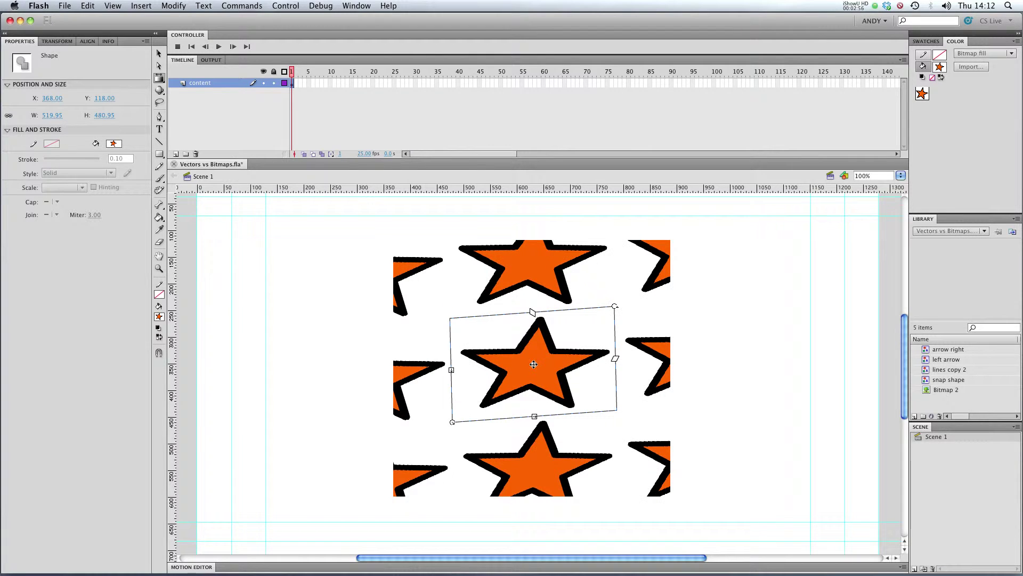
pyautogui.moveTo(534, 364); pyautogui.dragTo(563, 335)
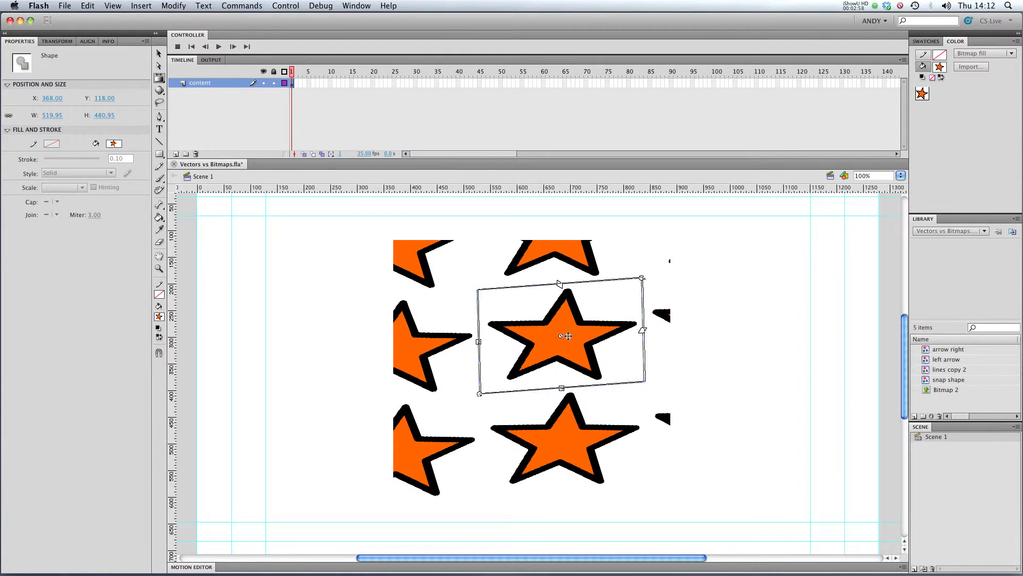
pyautogui.moveTo(565, 336); pyautogui.dragTo(614, 395)
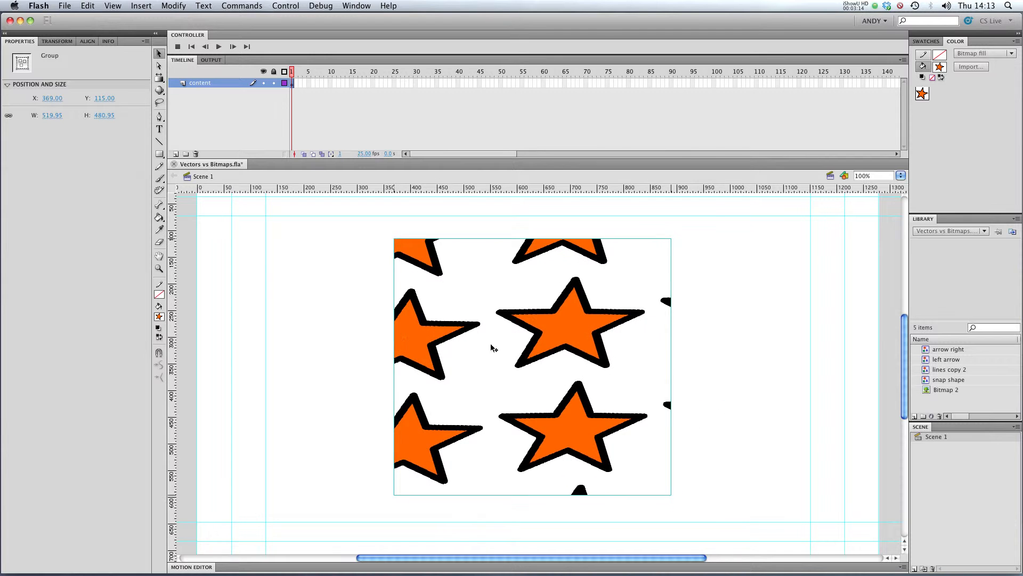
# Drag the grouped star-filled rectangle slightly higher on the stage.
pyautogui.moveTo(493, 348); pyautogui.dragTo(512, 337)
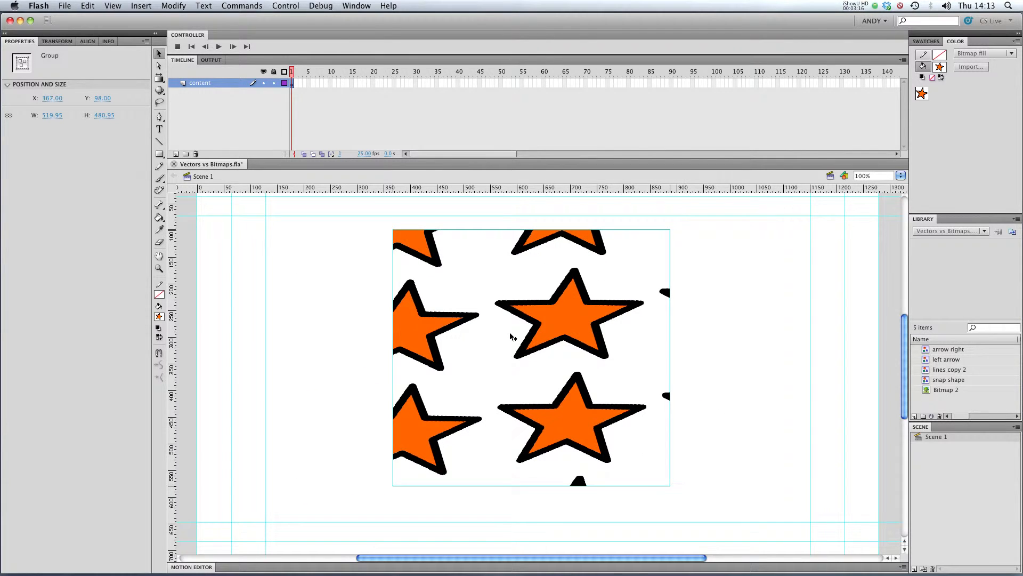
pyautogui.moveTo(484, 336)
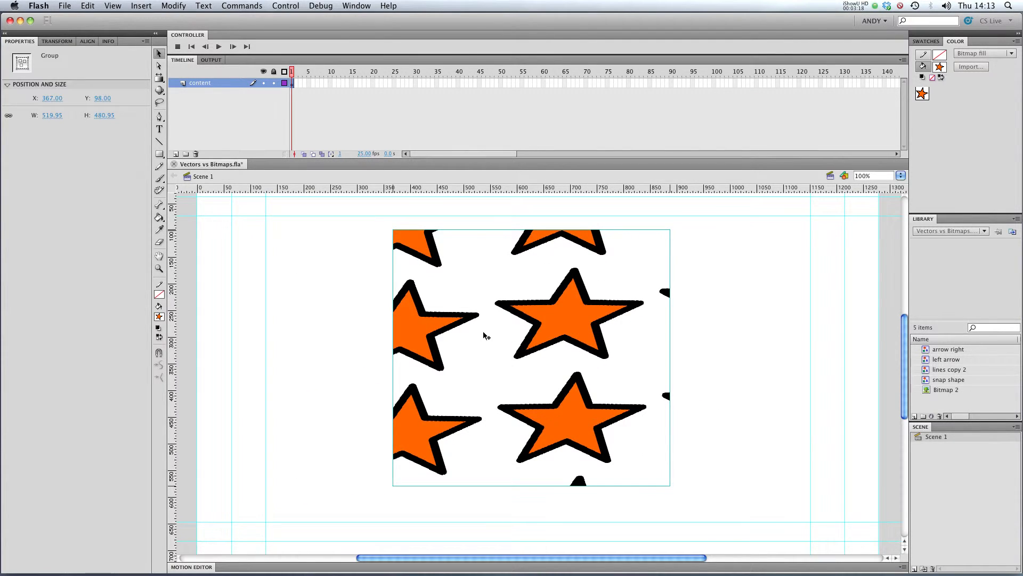